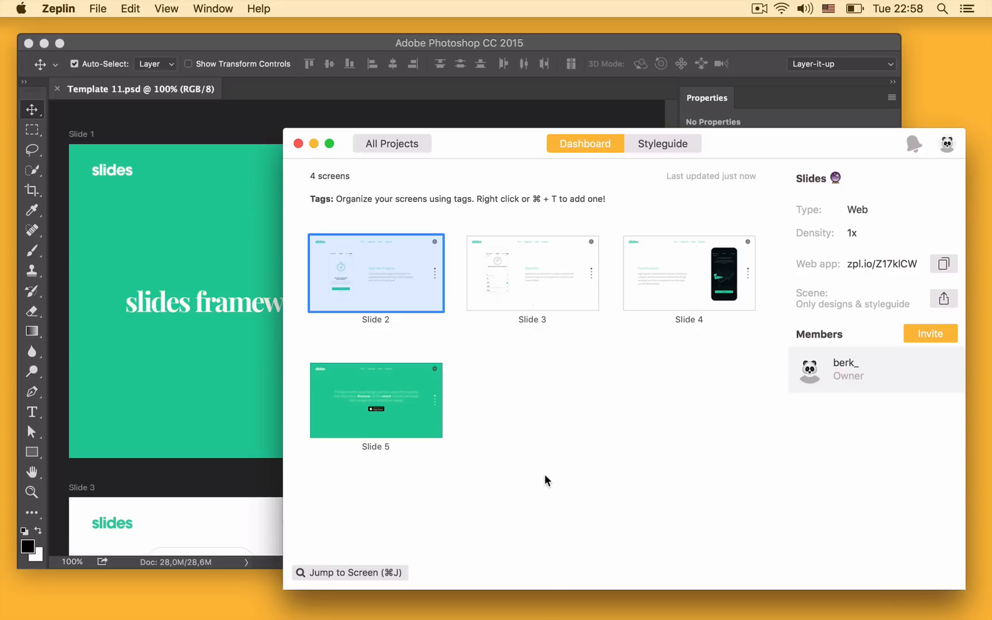
{"action": "mouse_move", "coordinate": [253, 124]}
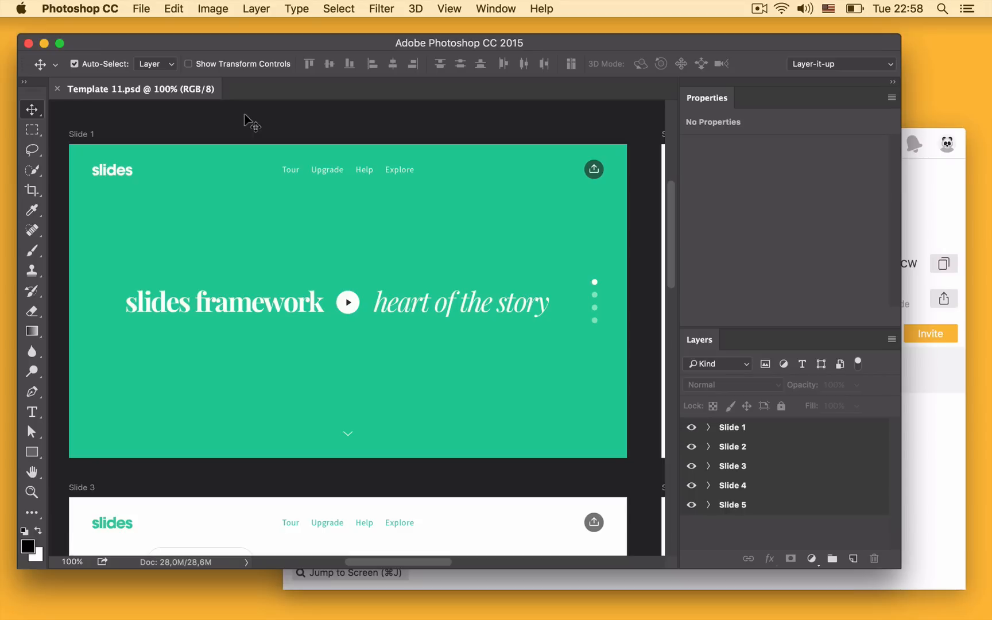
{"action": "mouse_move", "coordinate": [414, 109]}
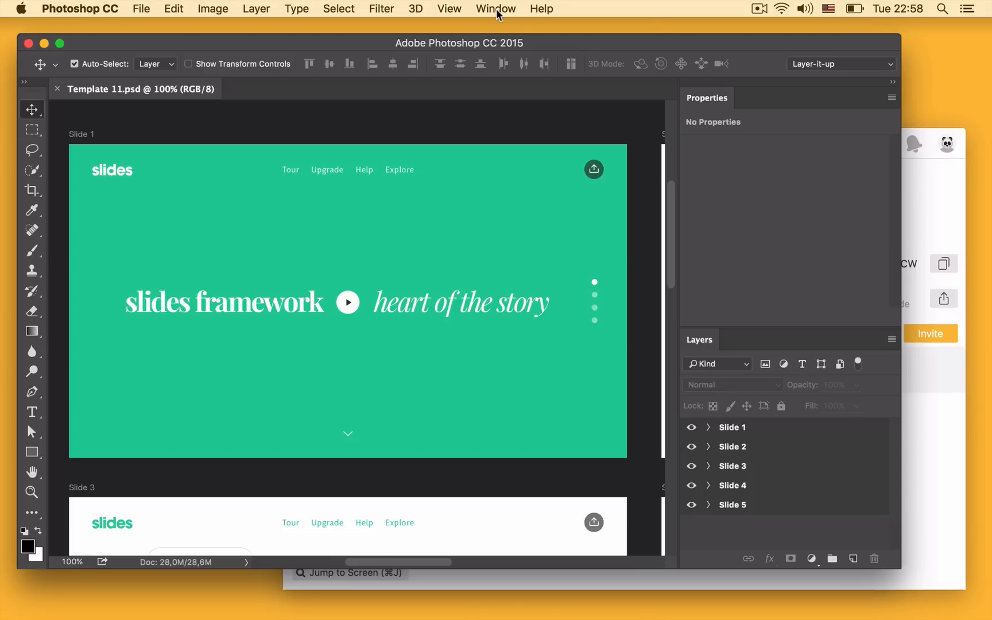
Step: Open the Zeplin panel, select only Slide 1's bg layer, and export that artboard
{"action": "left_click", "coordinate": [496, 8]}
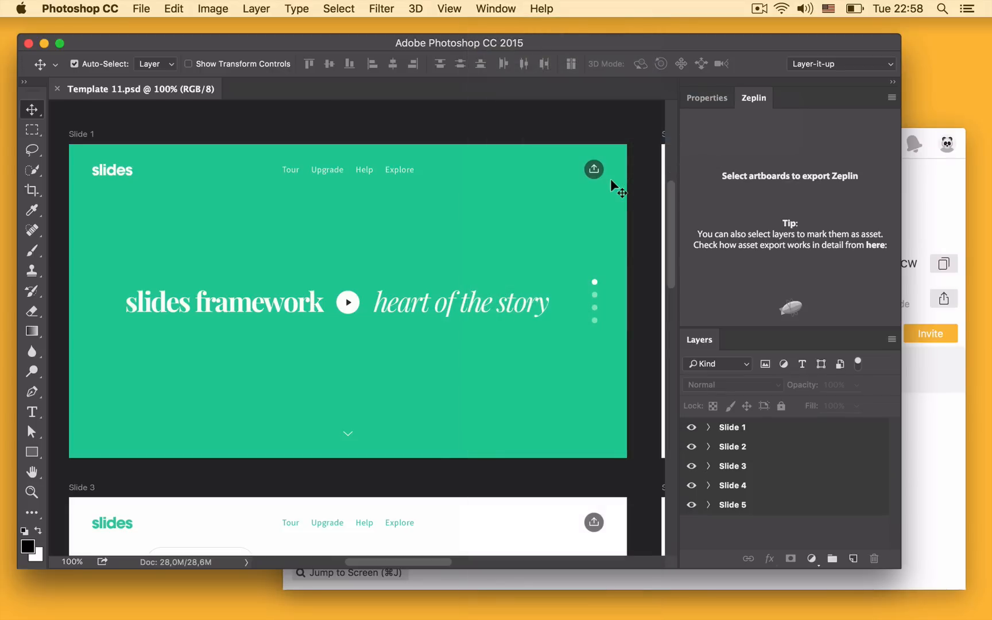
{"action": "mouse_move", "coordinate": [495, 214]}
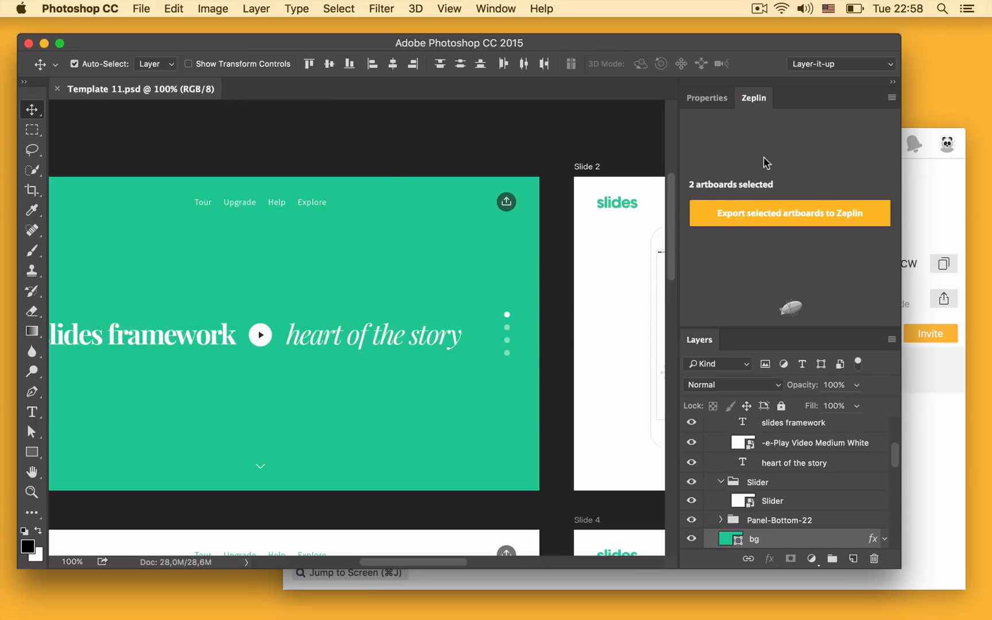
{"action": "mouse_move", "coordinate": [700, 307]}
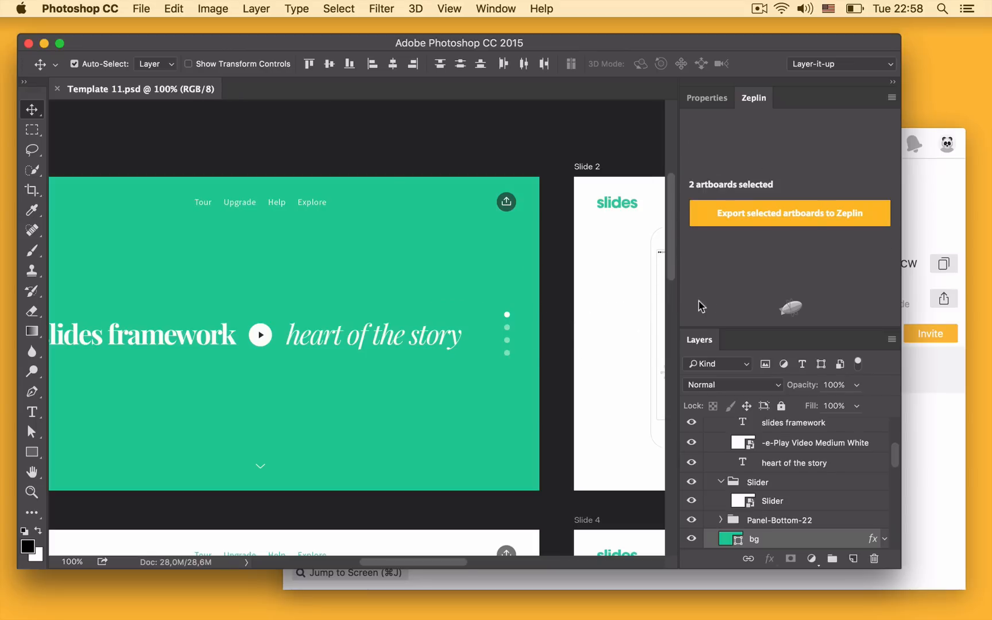
{"action": "left_click", "coordinate": [436, 256]}
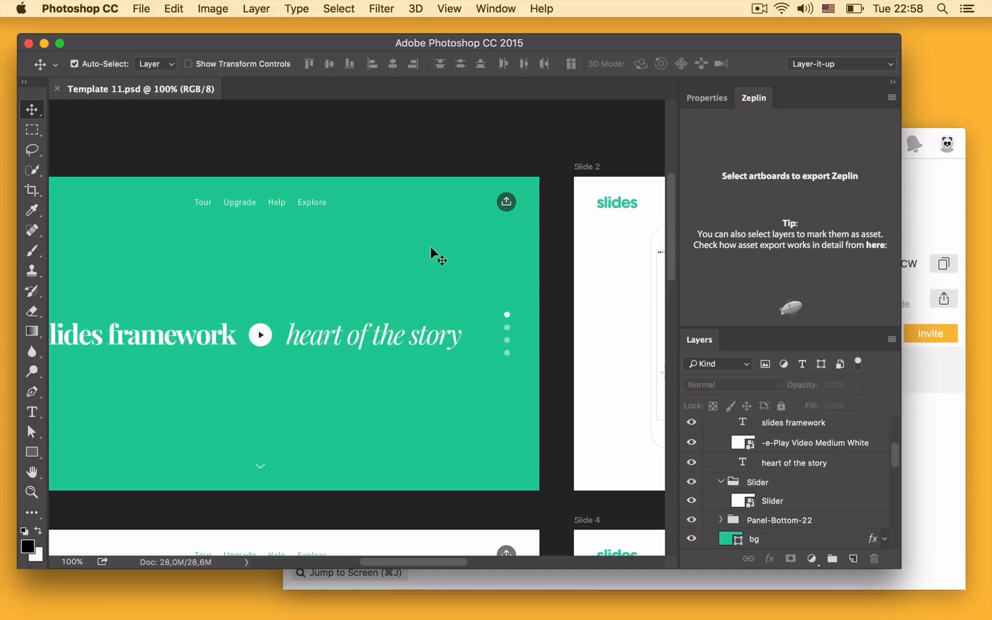
{"action": "left_click", "coordinate": [758, 538]}
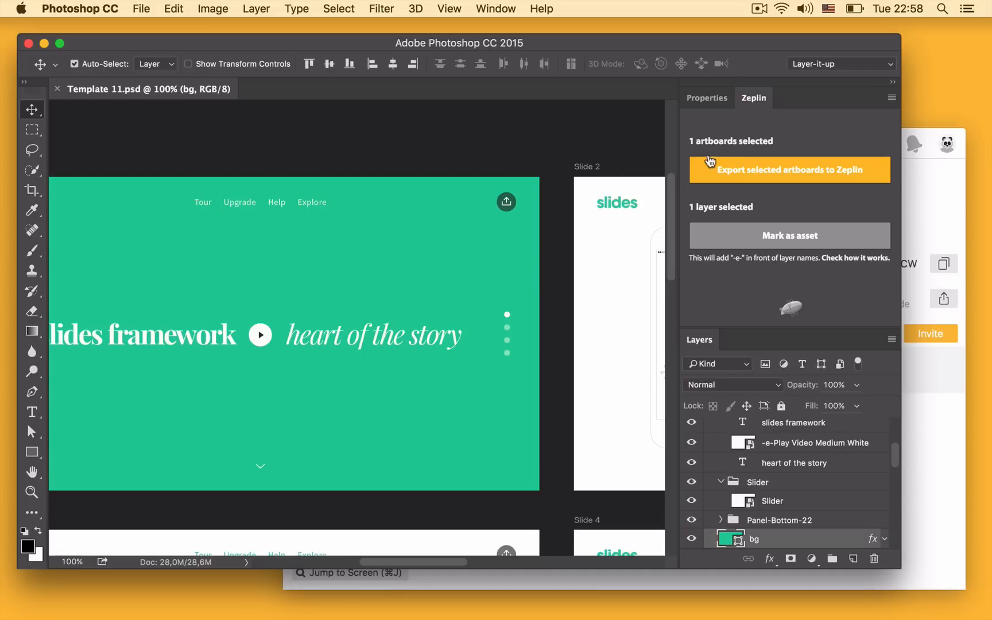
{"action": "left_click", "coordinate": [787, 170]}
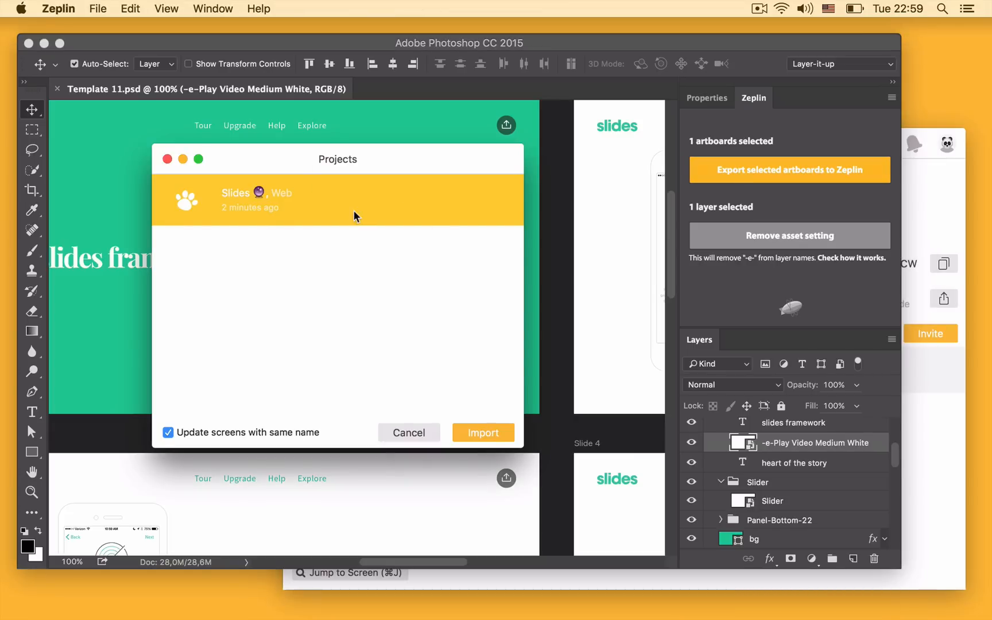
Step: Import Slide 1 into the Slides project, updating same-named screens
{"action": "left_click", "coordinate": [482, 433]}
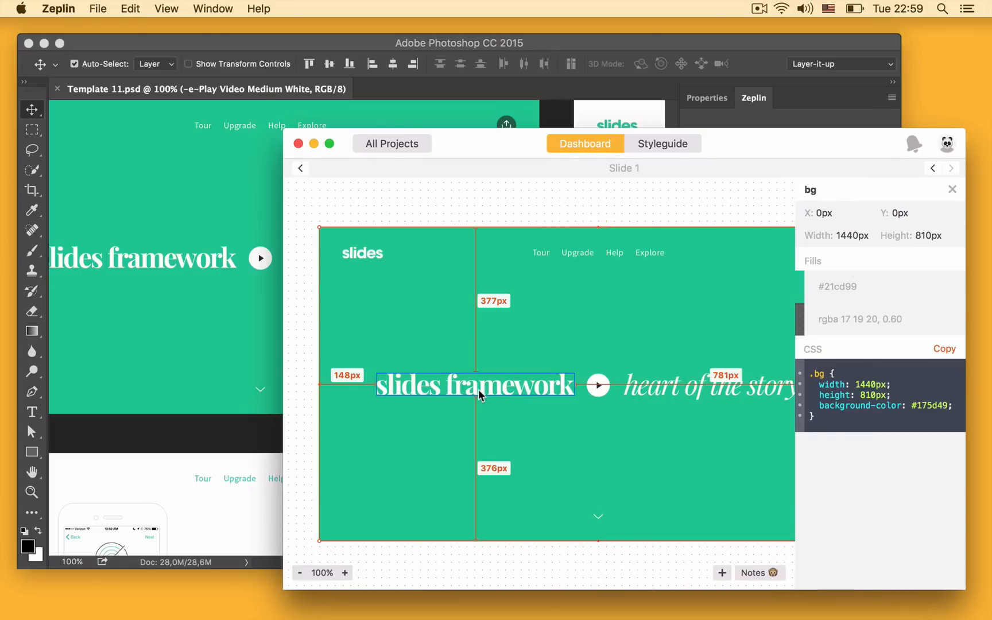
Step: Inspect the spacing measurements around the slides framework heading on Slide 1
{"action": "left_click", "coordinate": [474, 385]}
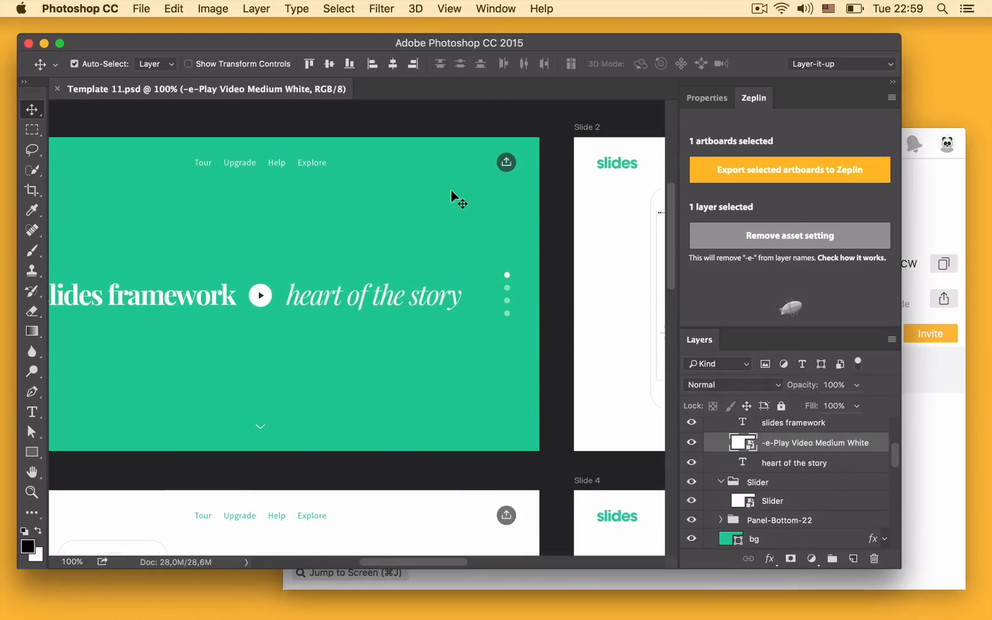
{"action": "mouse_move", "coordinate": [503, 190]}
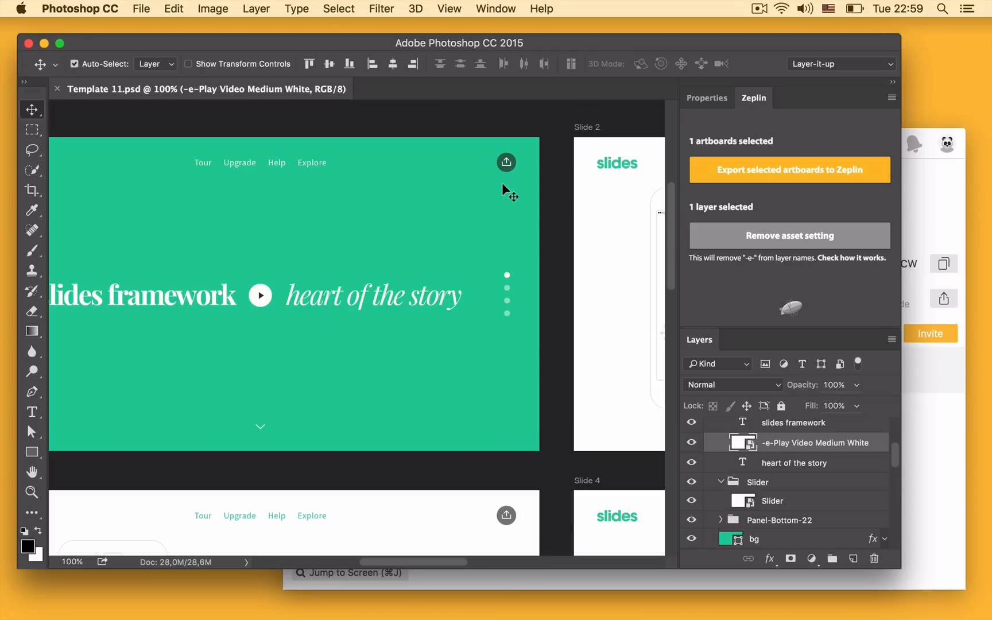
{"action": "mouse_move", "coordinate": [499, 215]}
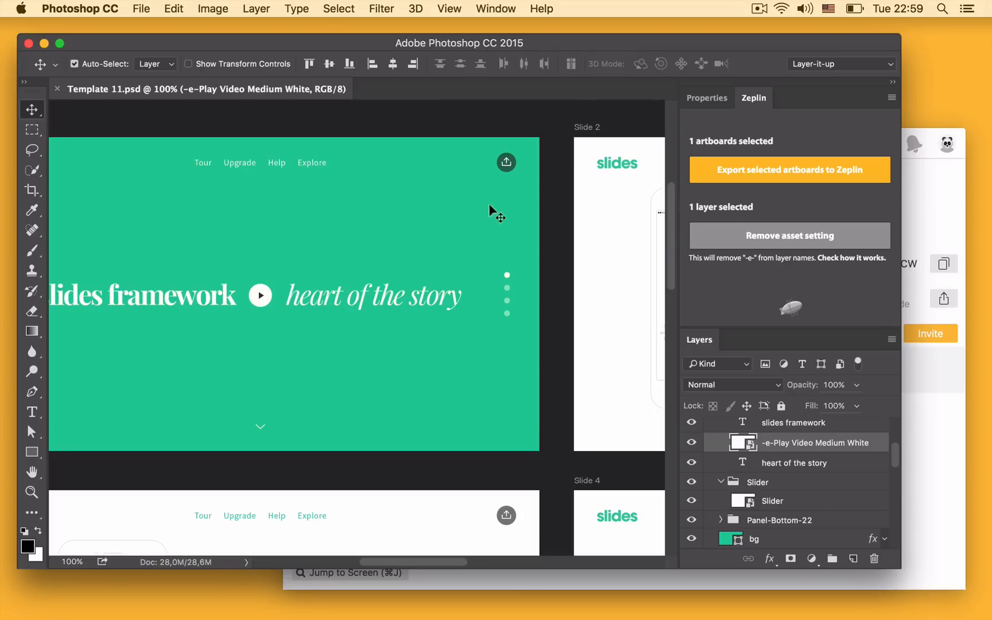
{"action": "mouse_move", "coordinate": [506, 163]}
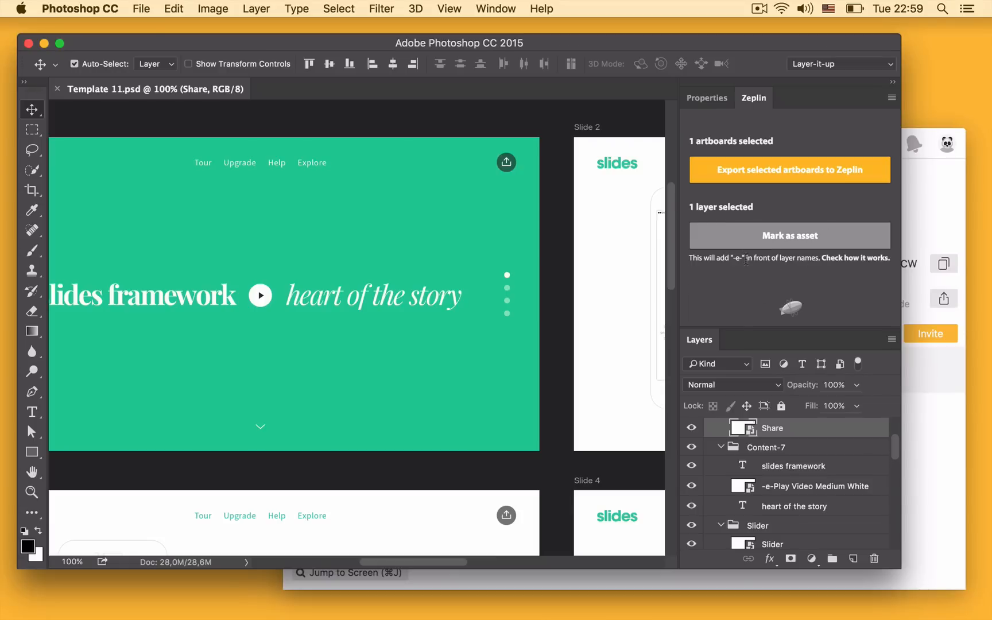
{"action": "mouse_move", "coordinate": [737, 252]}
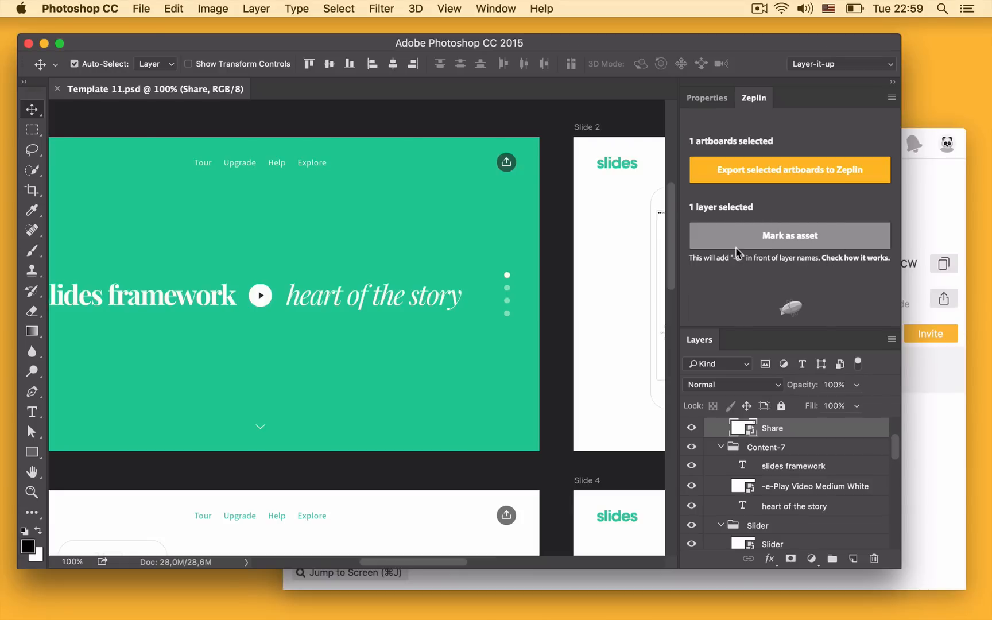
Step: Mark the Share layer on Slide 1 as a Zeplin asset
{"action": "left_click", "coordinate": [788, 236]}
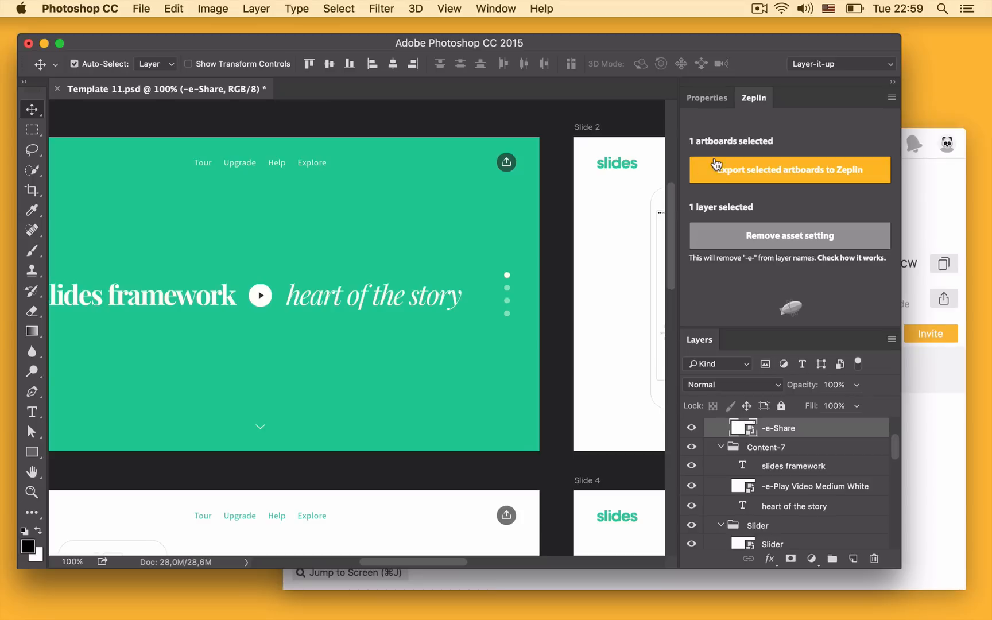
Step: Re-import Slide 1 into the Slides project and view the share icon's PNG and SVG assets
{"action": "left_click", "coordinate": [789, 170]}
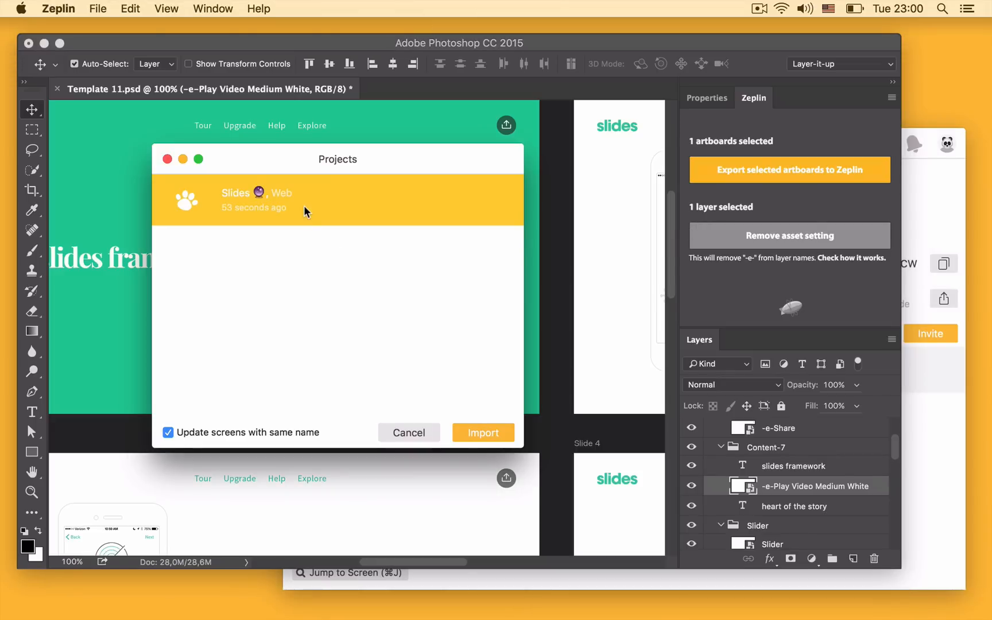
{"action": "left_click", "coordinate": [482, 432]}
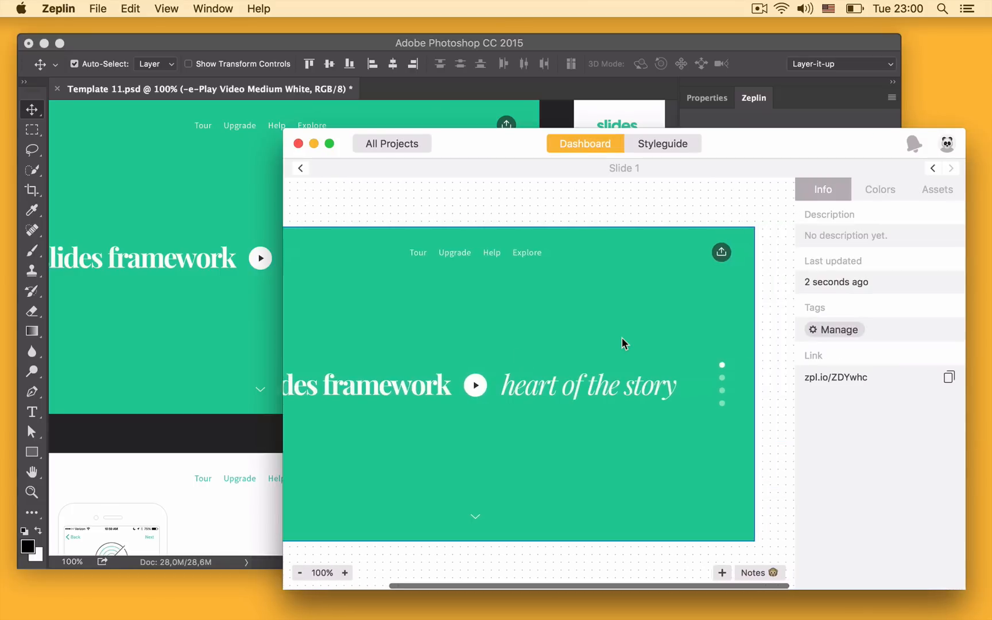
{"action": "left_click", "coordinate": [720, 252]}
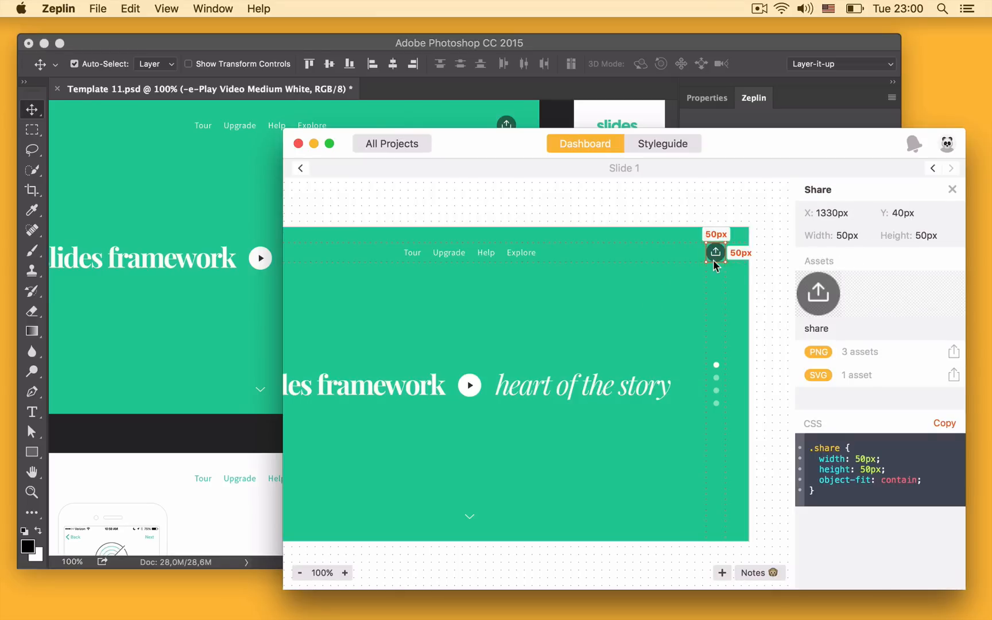